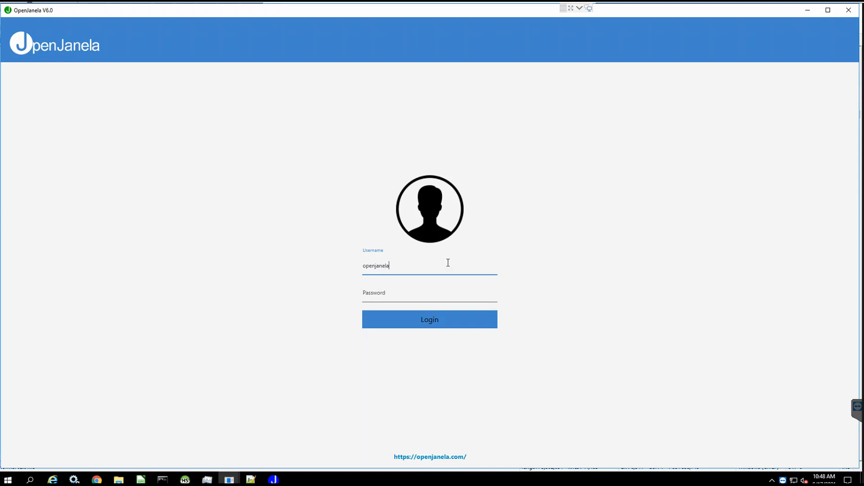
# Log in as openjanela_admin with the admin password
pyautogui.write('_admin')
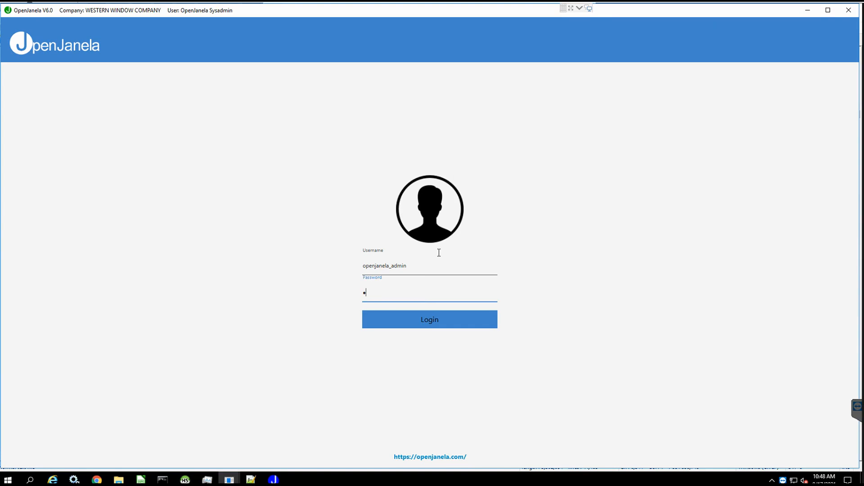
pyautogui.moveTo(452, 248)
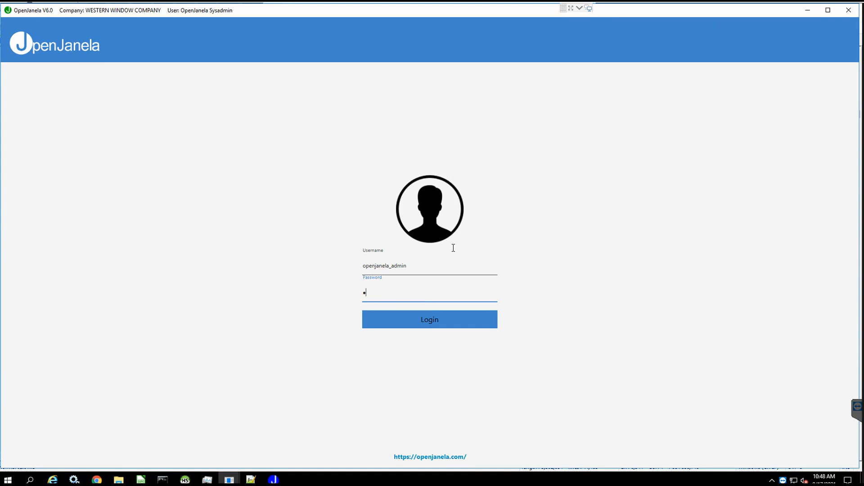
pyautogui.click(429, 319)
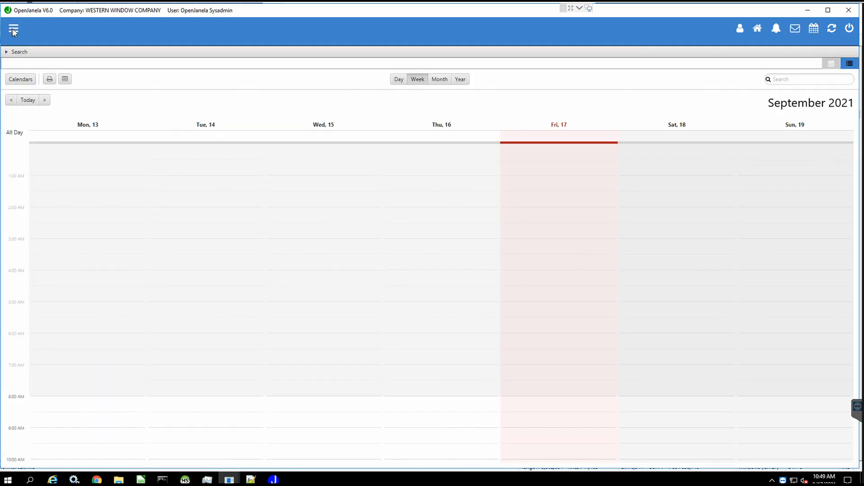
pyautogui.moveTo(34, 43)
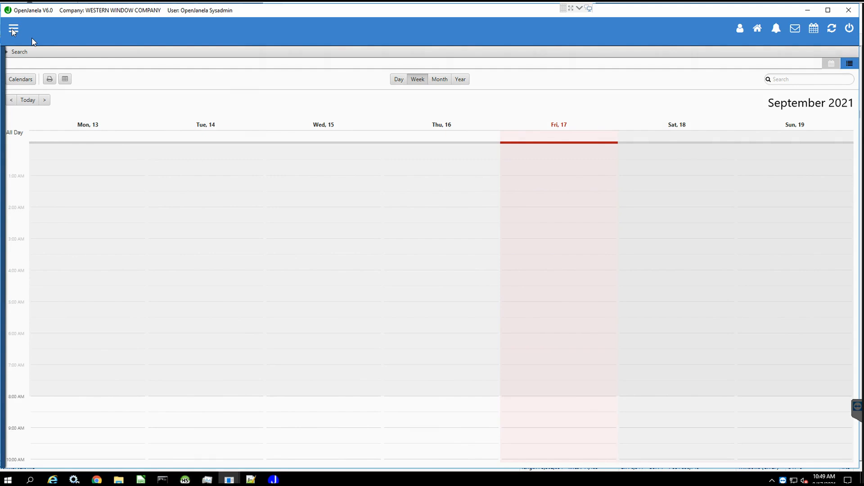
# Go to Customer Management from the modules menu to reach ABC SUPPLY CO INC's quotes
pyautogui.click(14, 28)
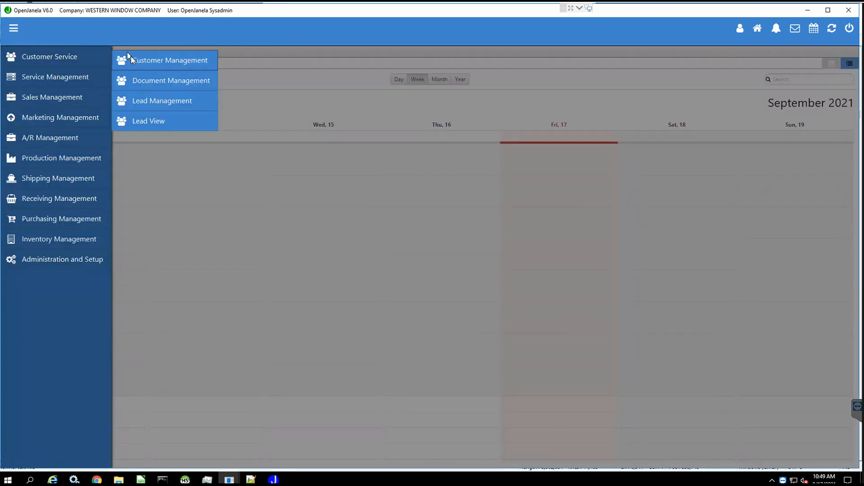
pyautogui.click(171, 60)
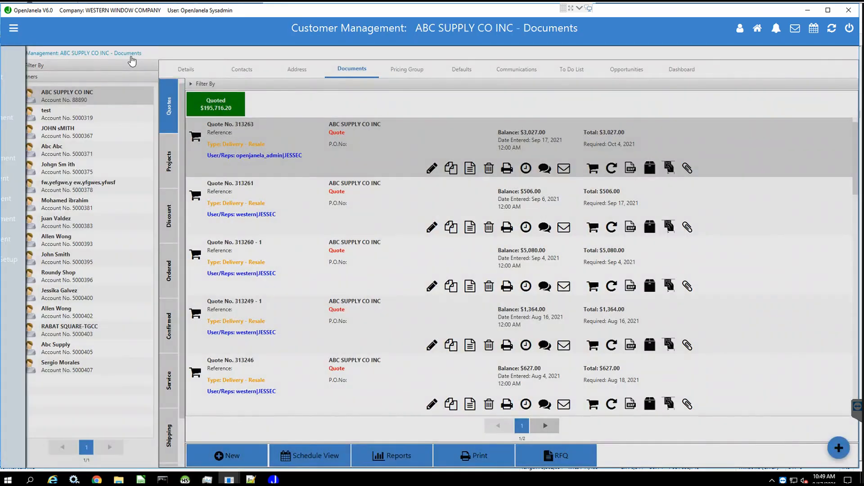
# Start a new quote for ABC SUPPLY CO INC and begin adding a window item
pyautogui.click(226, 456)
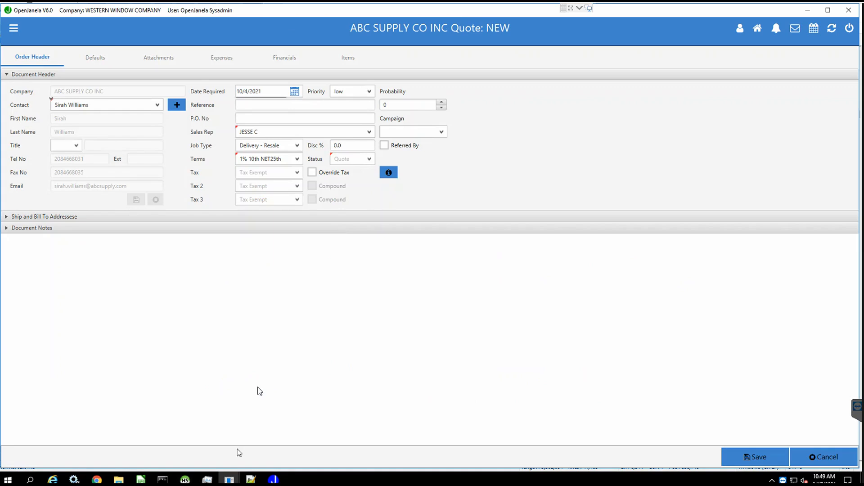
pyautogui.click(347, 57)
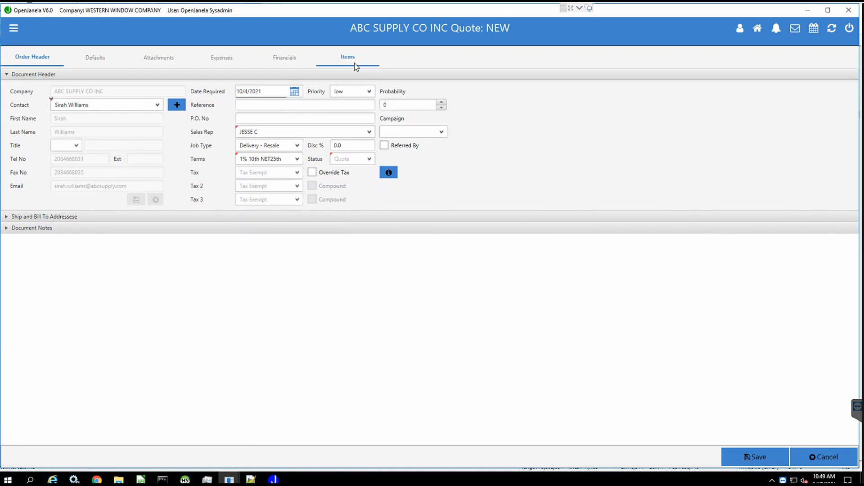
pyautogui.click(347, 57)
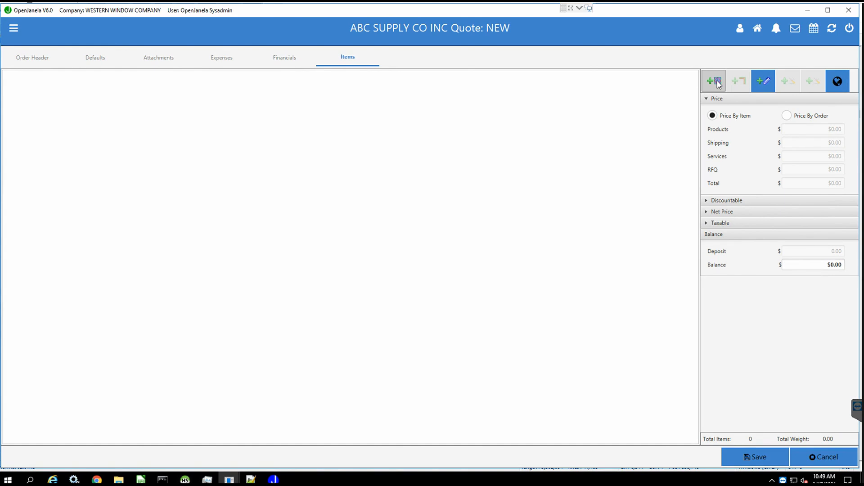
pyautogui.click(713, 80)
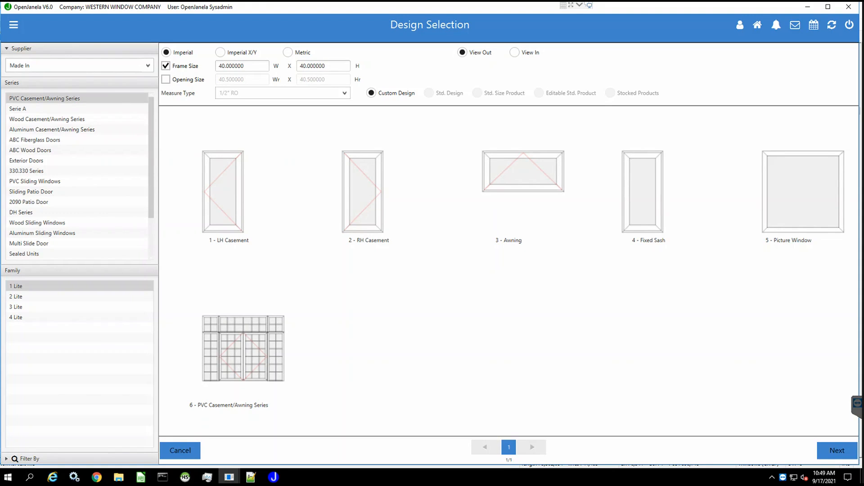
pyautogui.moveTo(377, 353)
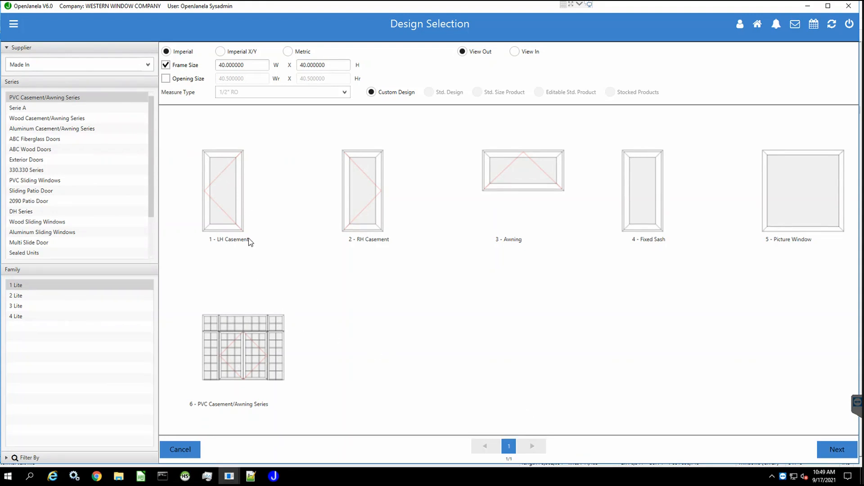
# Choose the 1 - LH Casement design at 20 by 40 and continue to configure it
pyautogui.click(228, 190)
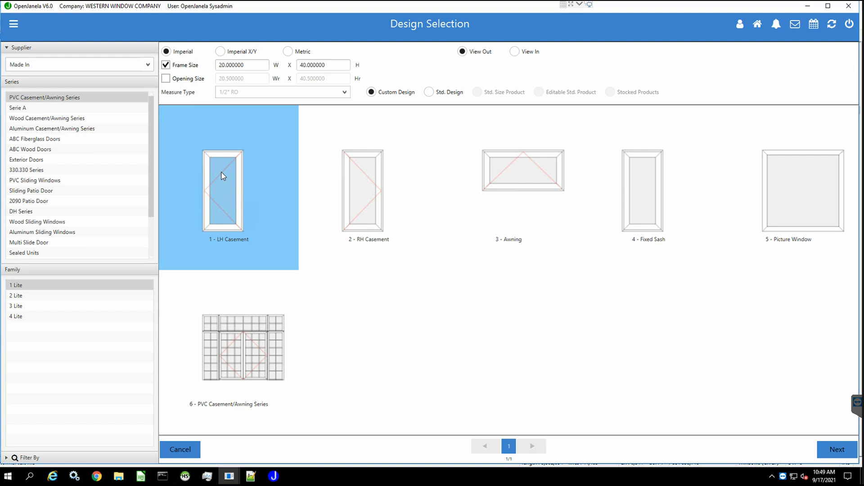
pyautogui.moveTo(837, 449)
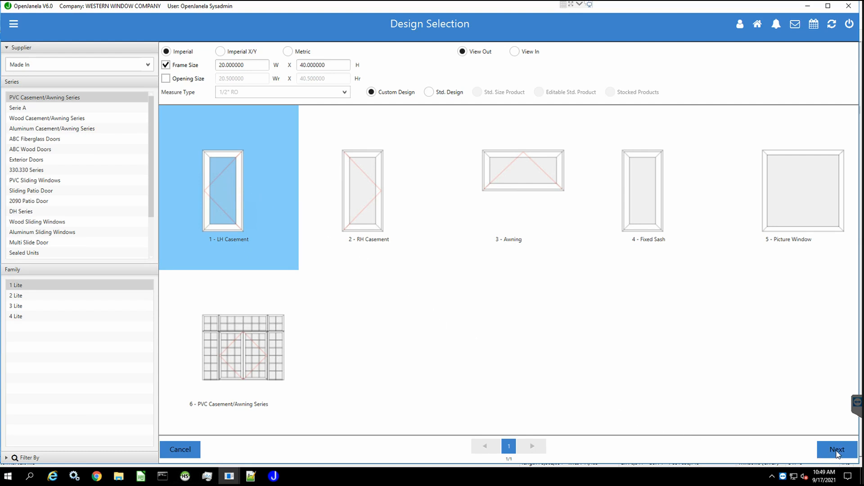
pyautogui.click(836, 449)
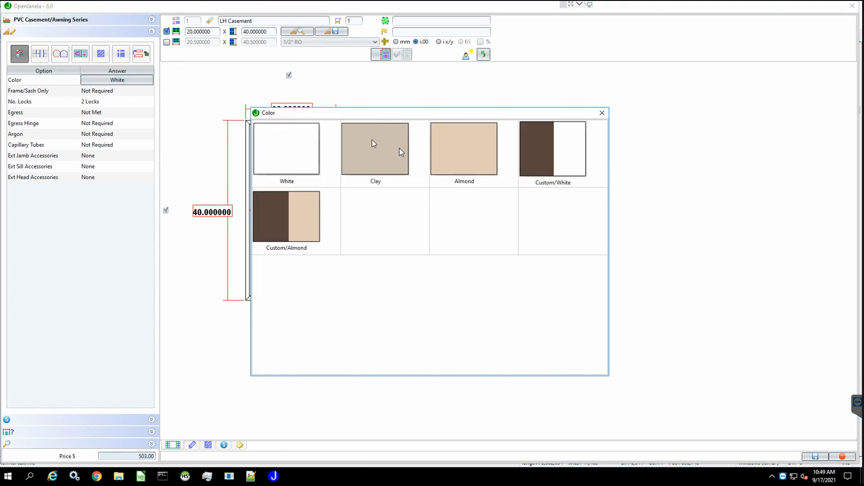
# Make the casement Clay coloured with RLET-ClearT 3/4OA glass, pricing it at $597
pyautogui.click(374, 149)
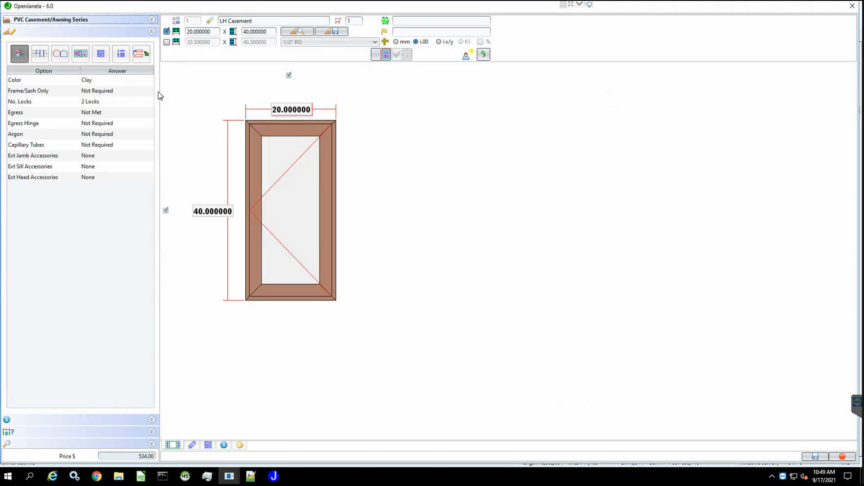
pyautogui.moveTo(100, 53)
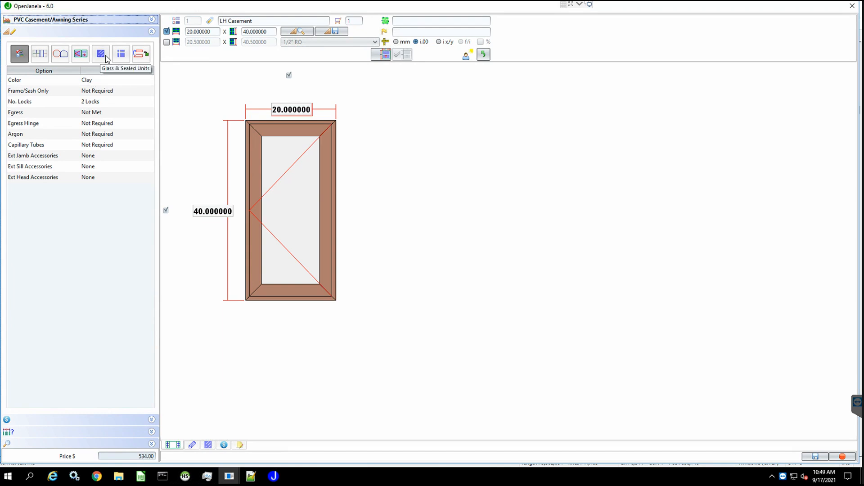
pyautogui.click(101, 53)
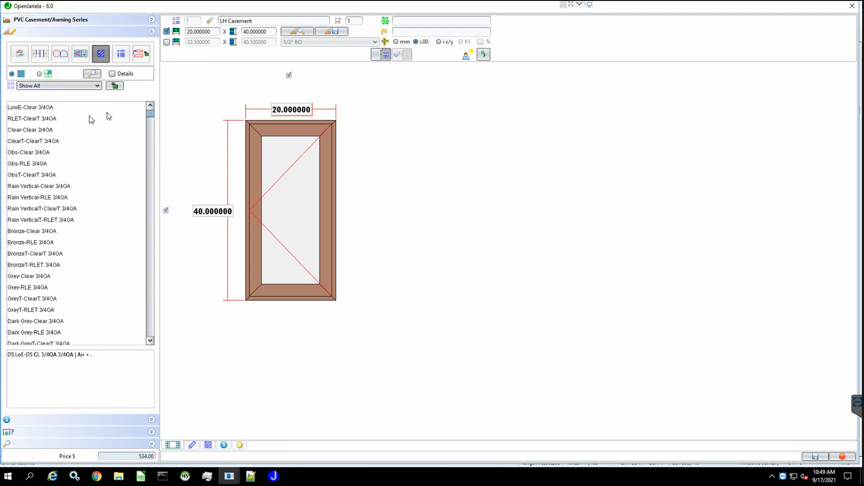
pyautogui.click(50, 120)
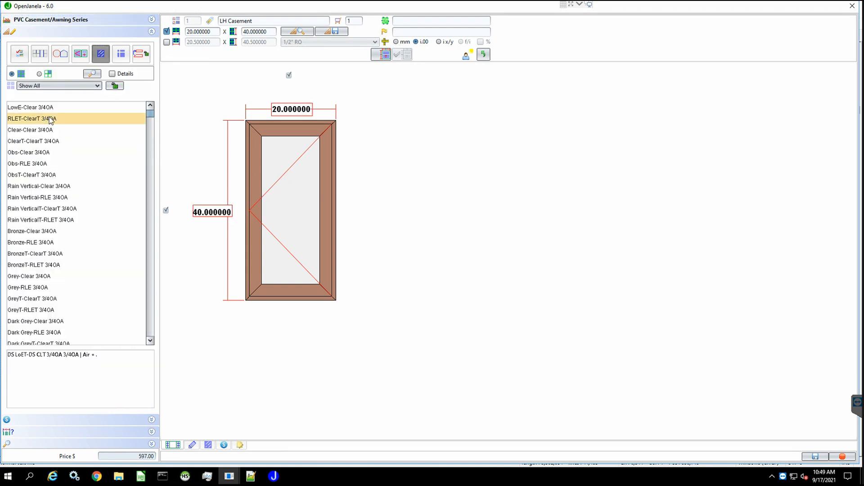
pyautogui.moveTo(107, 67)
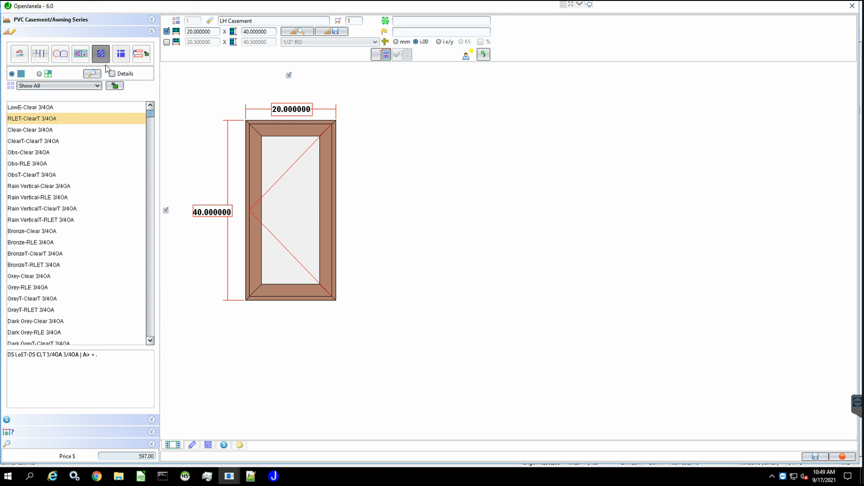
# Add Colonial 5/8" grilles and save the casement to the quote as Item 1 at $610.00
pyautogui.click(120, 53)
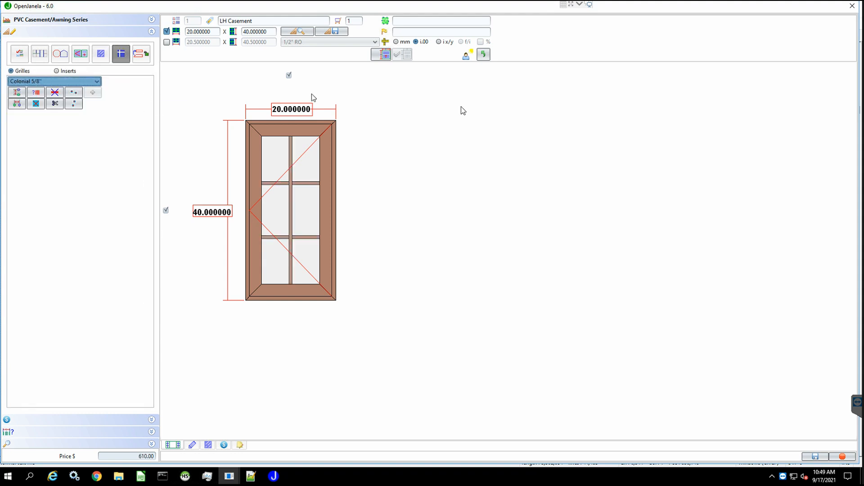
pyautogui.moveTo(817, 456)
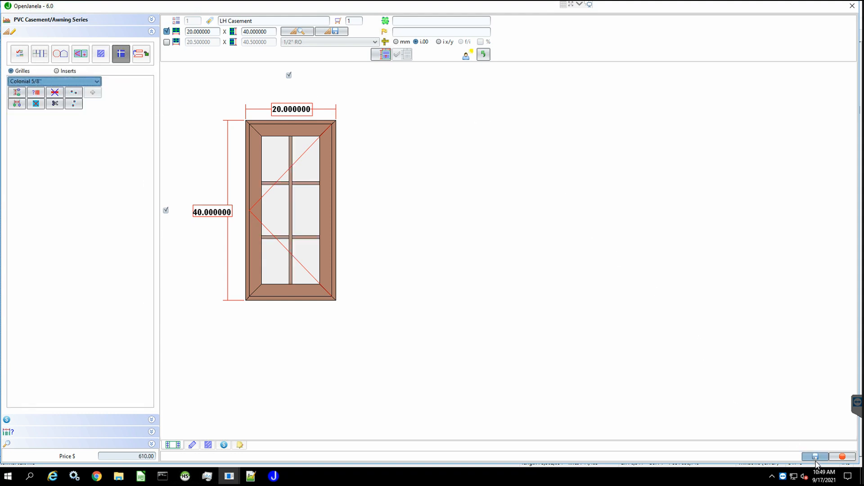
pyautogui.click(816, 456)
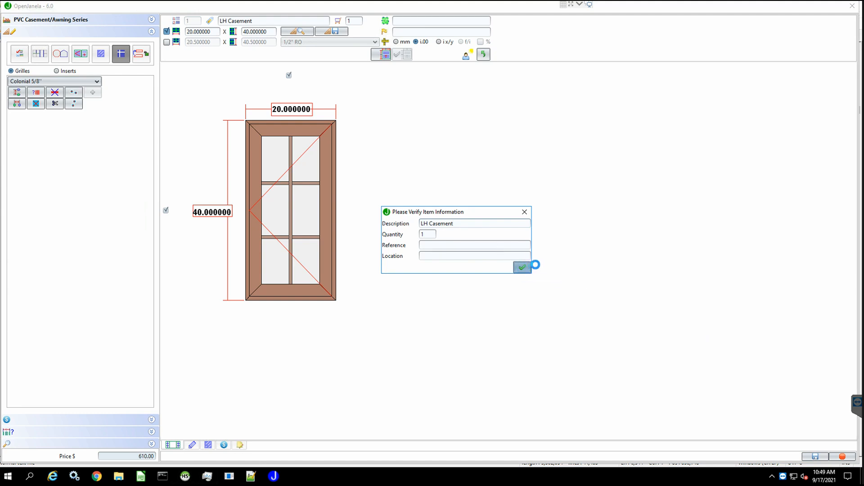
pyautogui.click(521, 267)
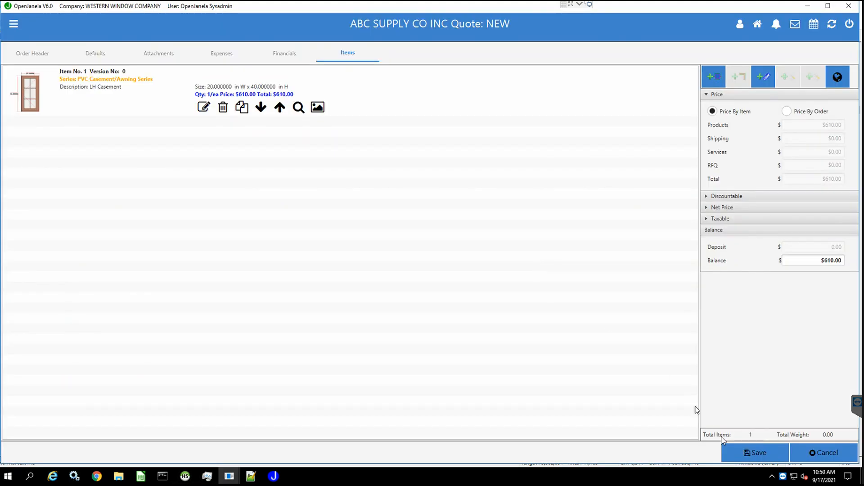
# Save the quote and choose Print, bringing up the Reports list with Order selected
pyautogui.click(755, 453)
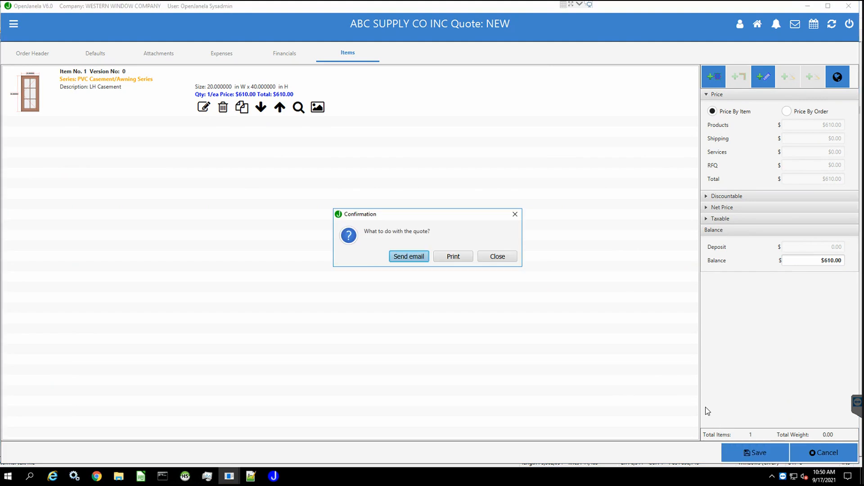
pyautogui.click(453, 256)
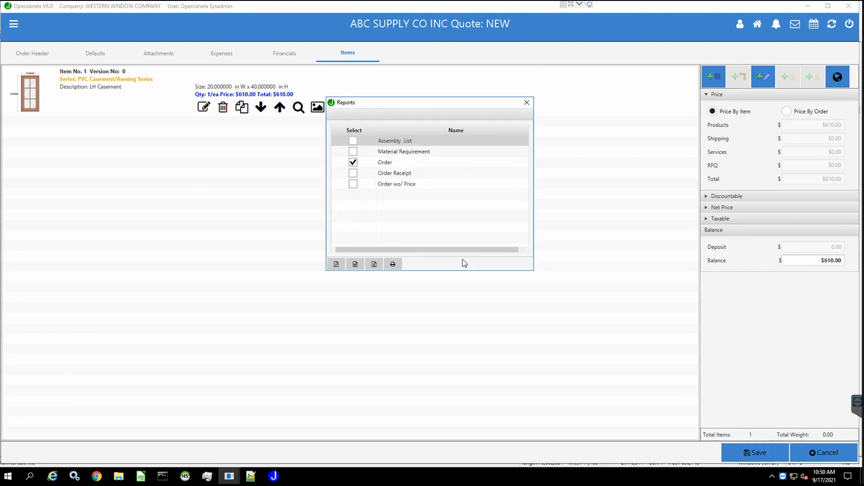